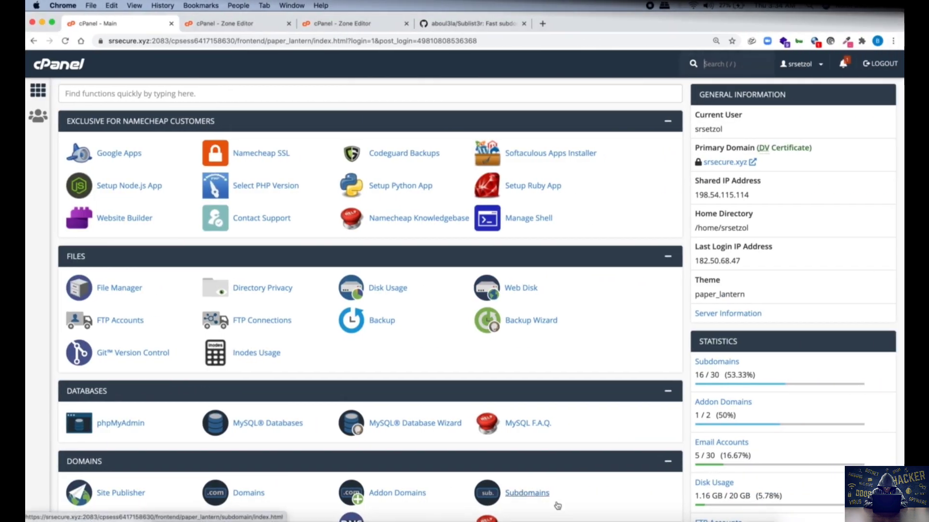
{"action": "mouse_move", "coordinate": [633, 112]}
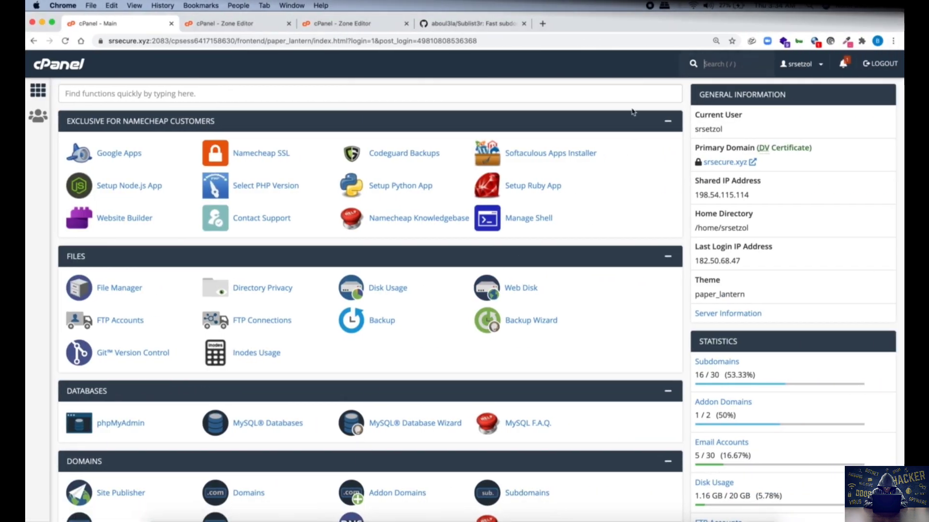
{"action": "mouse_move", "coordinate": [605, 111]}
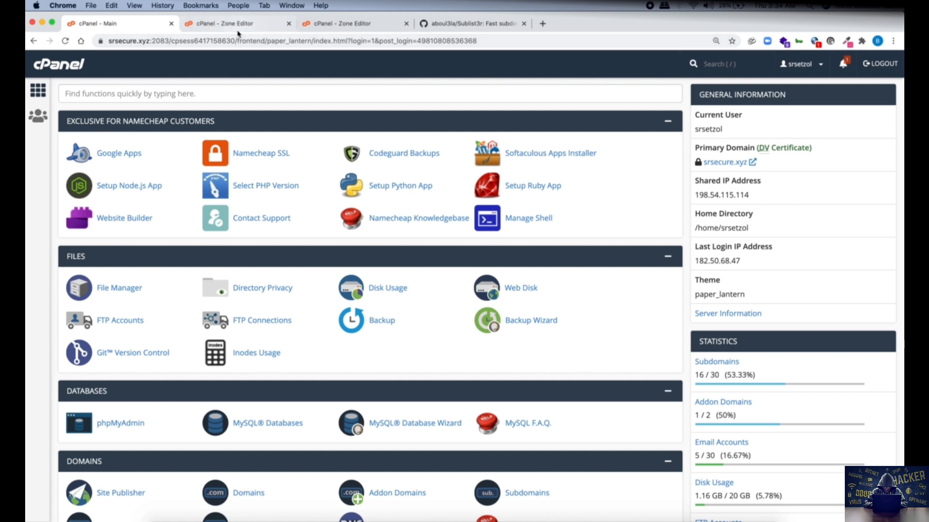
Copy the shifashopify A record's IP address 23.227.38.64 from the srsecure.xyz zone records
{"action": "left_click", "coordinate": [231, 23]}
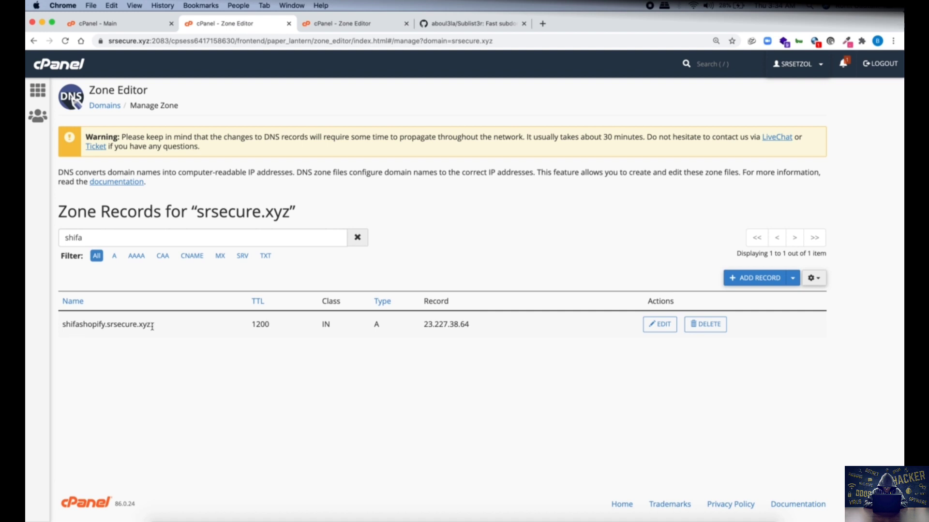
{"action": "double_click", "coordinate": [106, 324]}
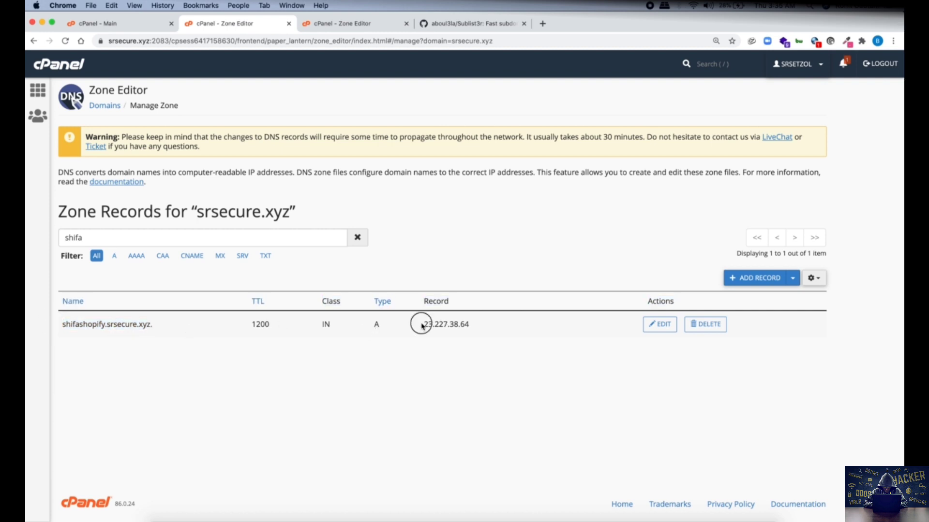
{"action": "double_click", "coordinate": [445, 324]}
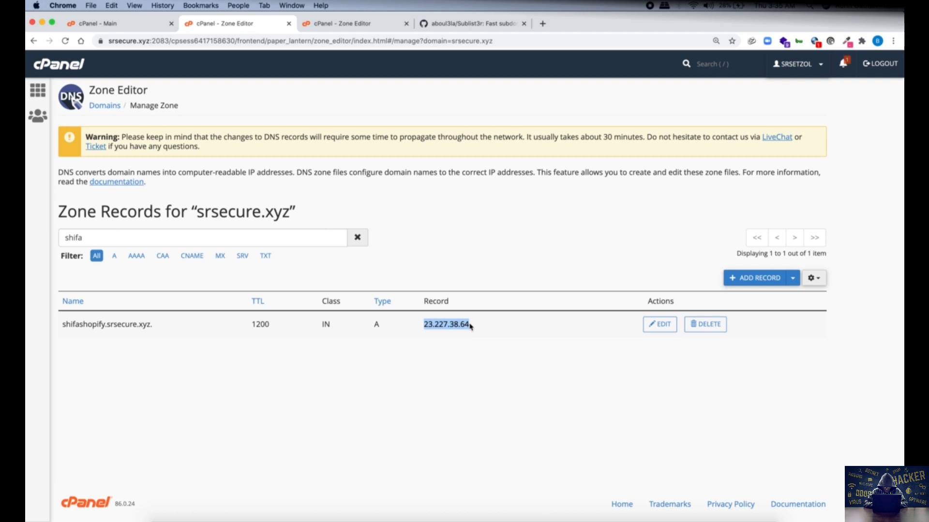
{"action": "right_click", "coordinate": [447, 324]}
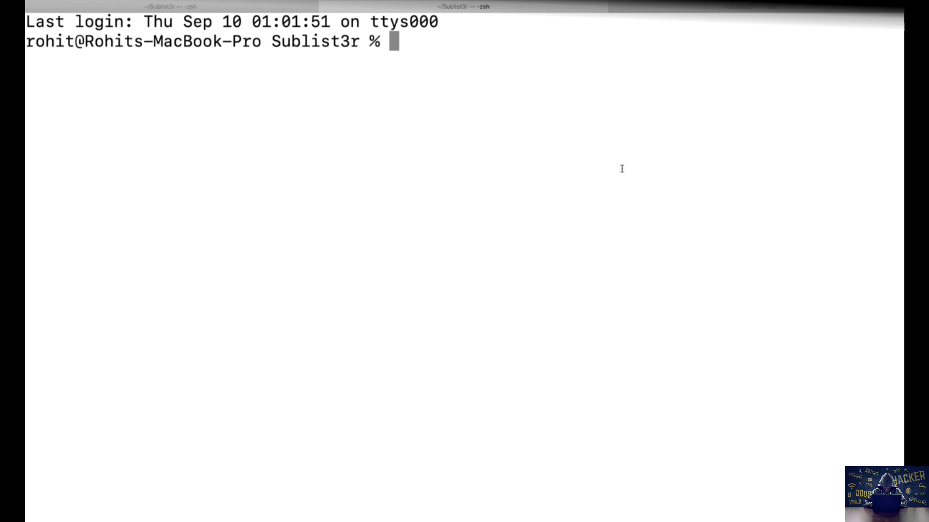
Run whois 23.227.38.64 and highlight the OrgName showing Shopify as the owner
{"action": "type", "text": "whois"}
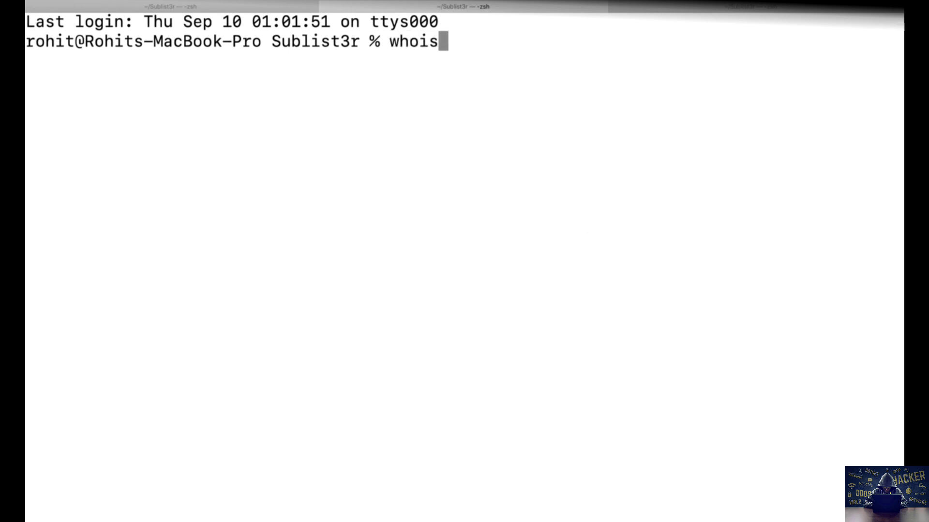
{"action": "type", "text": "23.227.38.64"}
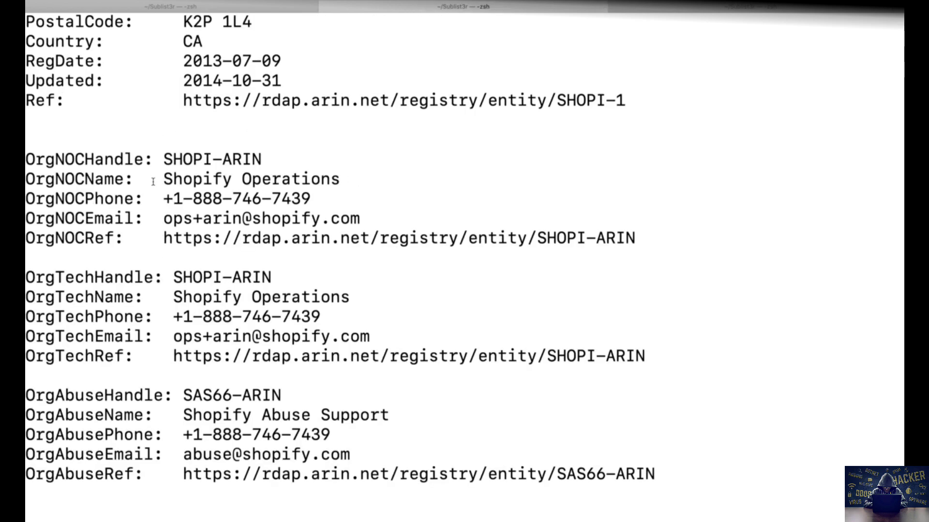
{"action": "double_click", "coordinate": [248, 179]}
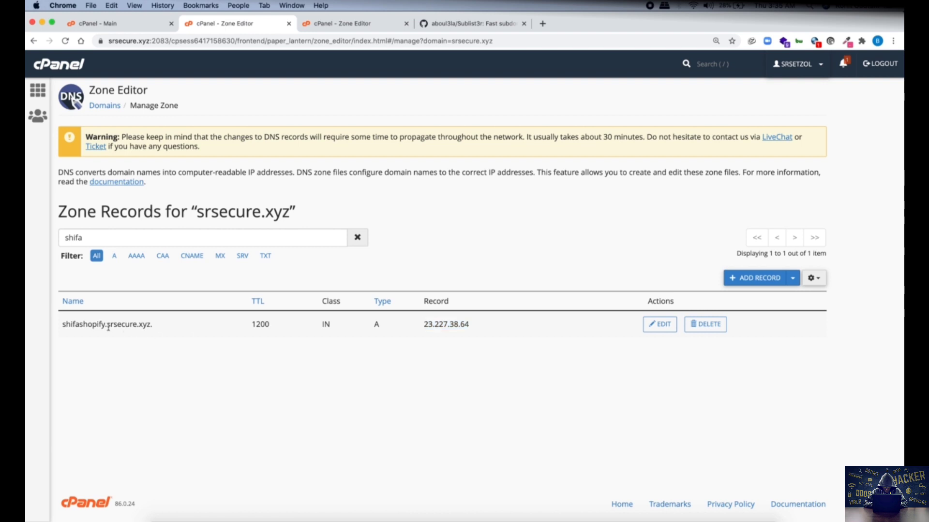
{"action": "double_click", "coordinate": [118, 324]}
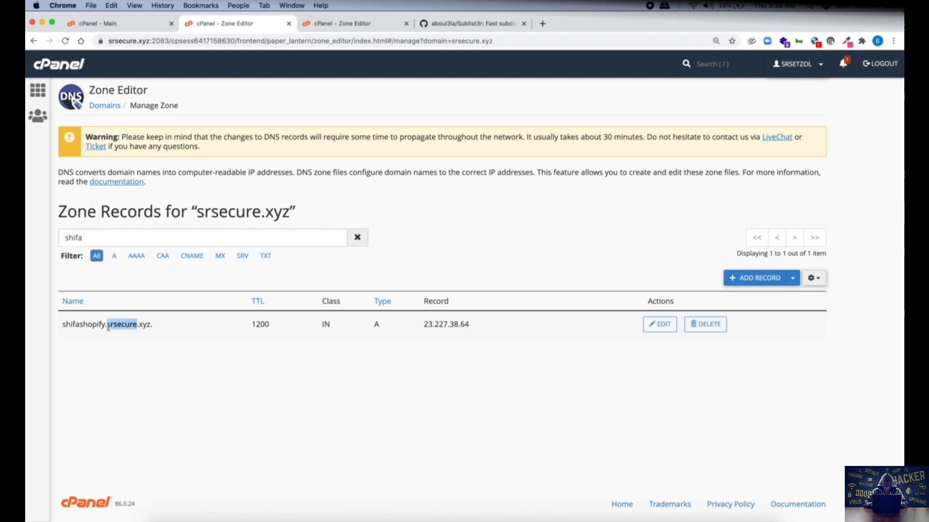
{"action": "mouse_move", "coordinate": [114, 53]}
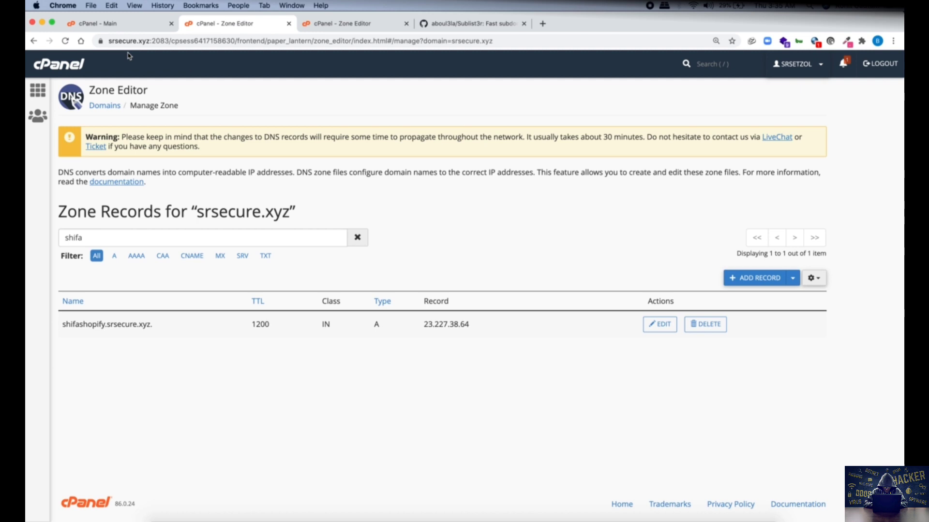
{"action": "mouse_move", "coordinate": [110, 382]}
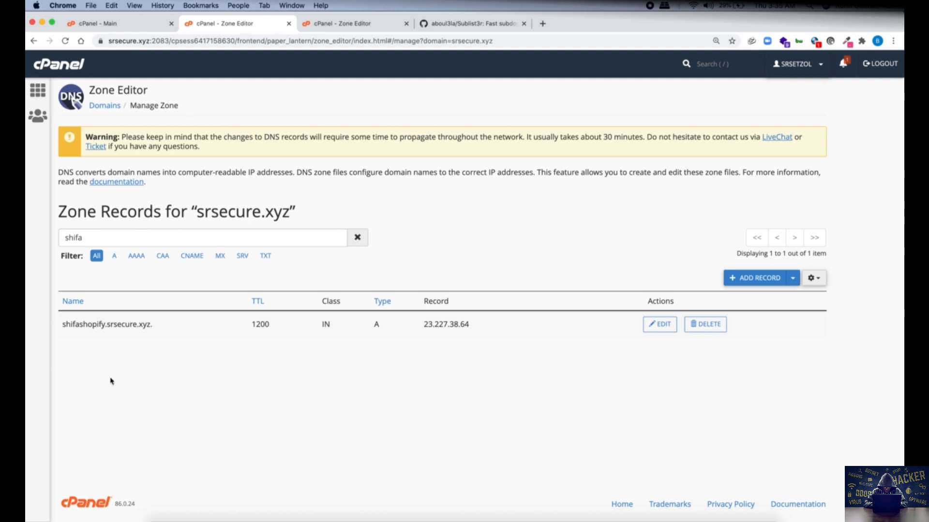
{"action": "mouse_move", "coordinate": [427, 327]}
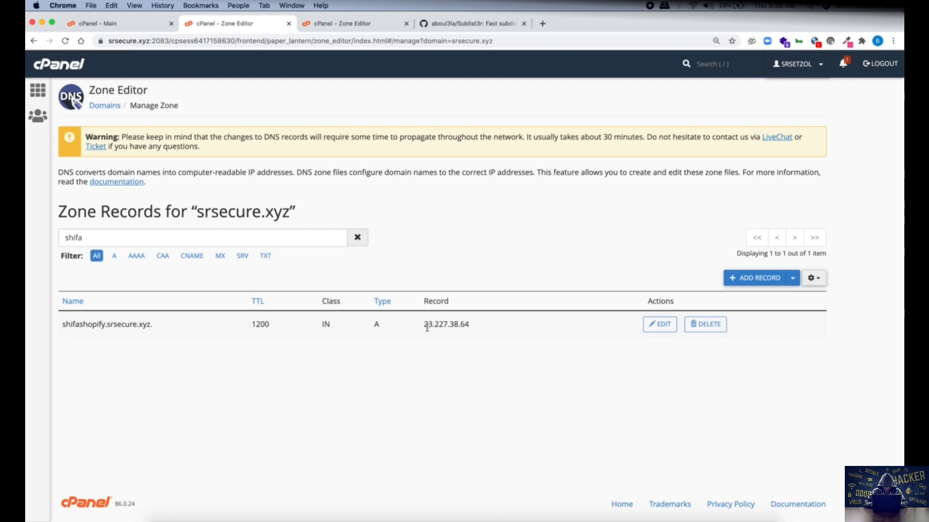
{"action": "mouse_move", "coordinate": [124, 363]}
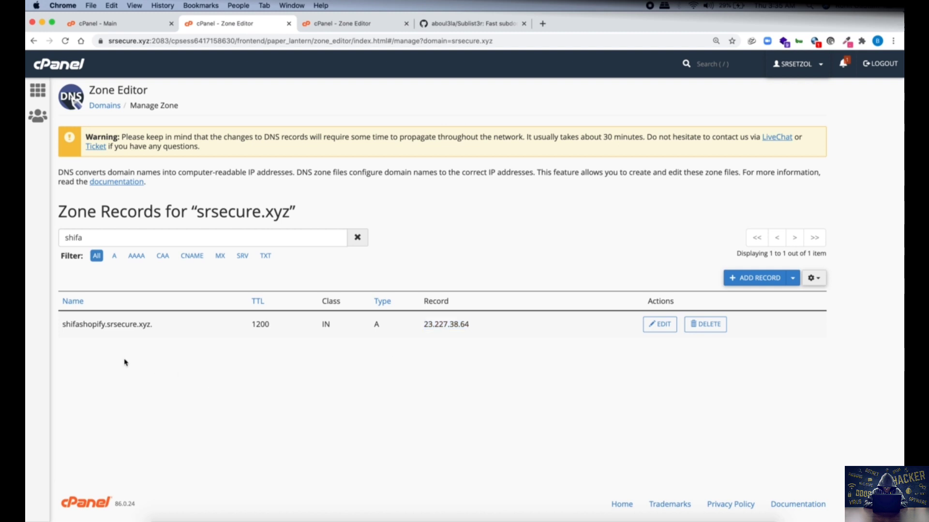
{"action": "mouse_move", "coordinate": [450, 23]}
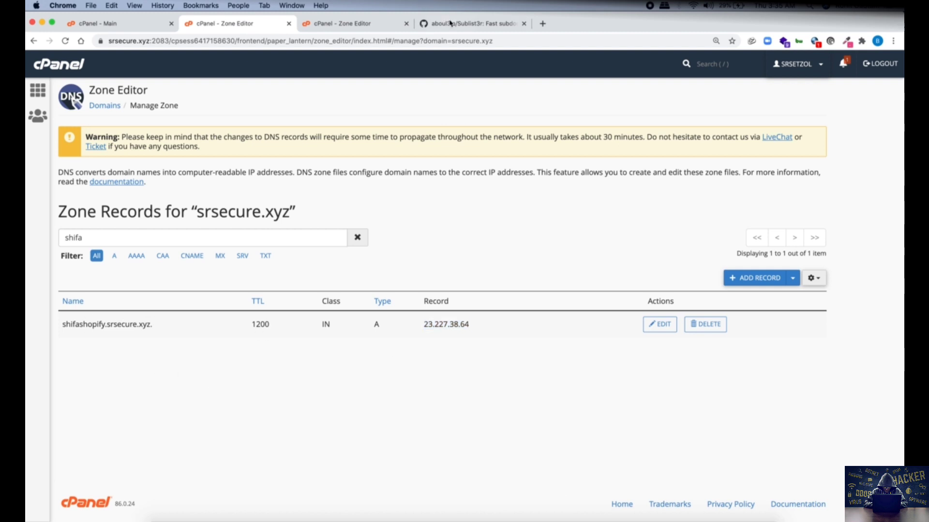
Scroll the Sublist3r README down to the Installation section with the git clone command
{"action": "left_click", "coordinate": [471, 23]}
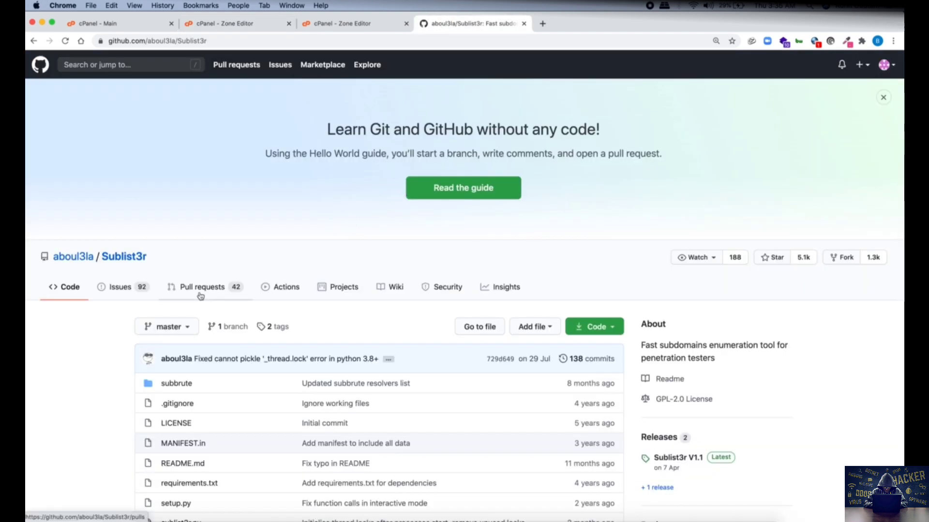
{"action": "scroll", "scroll_direction": "down", "scroll_amount": 3}
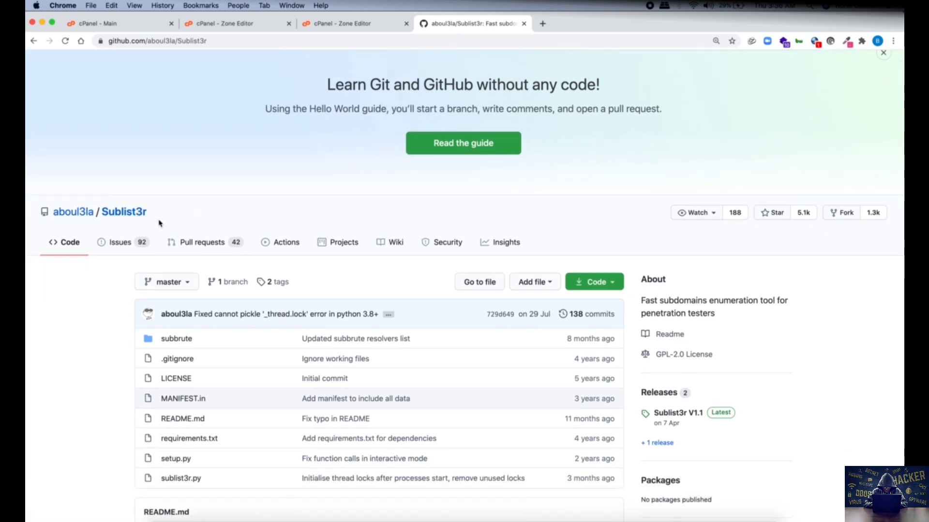
{"action": "scroll", "scroll_direction": "down", "scroll_amount": 3}
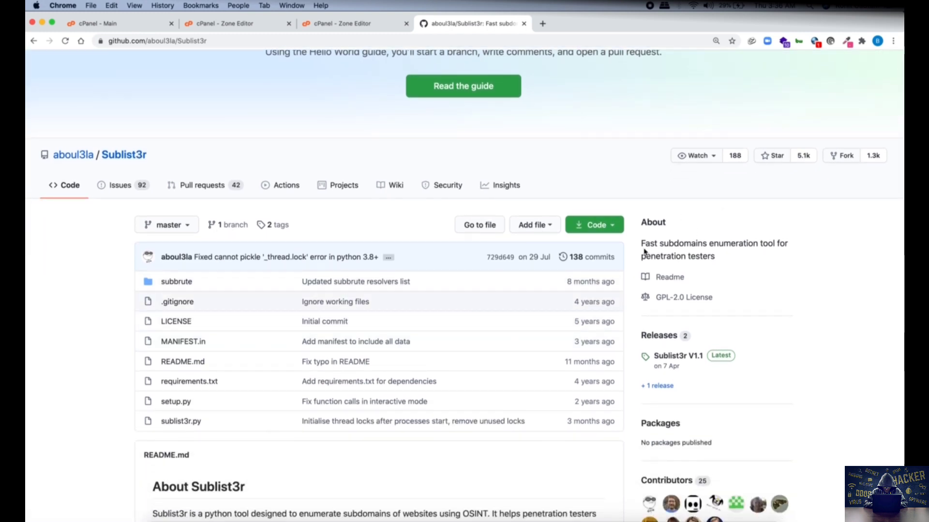
{"action": "mouse_move", "coordinate": [714, 252]}
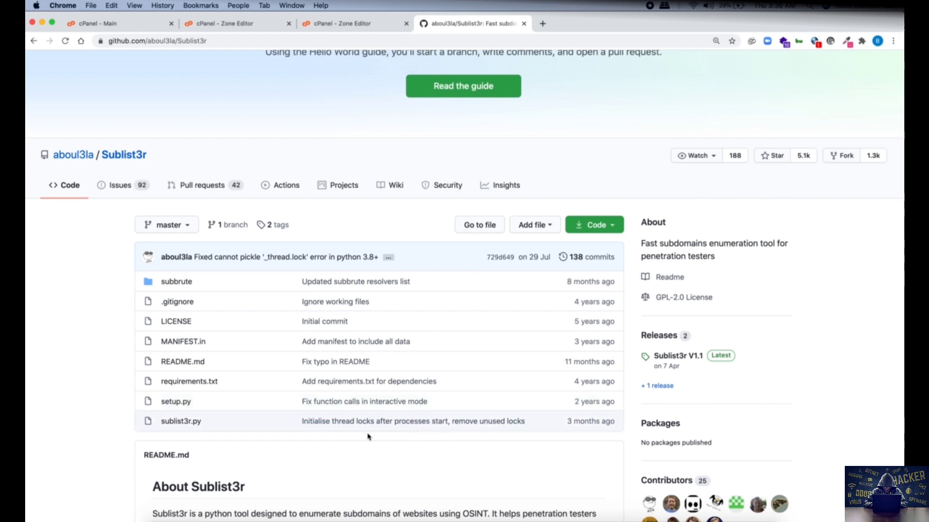
{"action": "scroll", "scroll_direction": "down", "scroll_amount": 3}
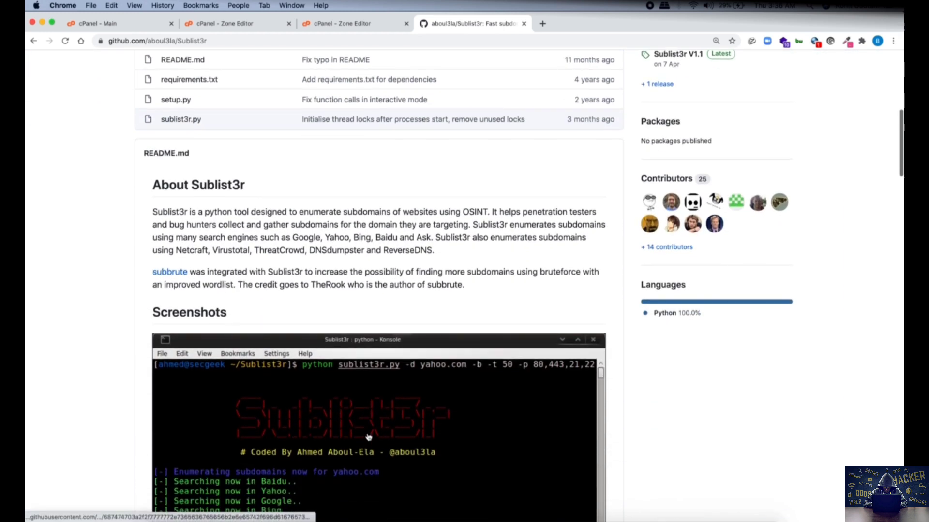
{"action": "scroll", "scroll_direction": "down", "scroll_amount": 3}
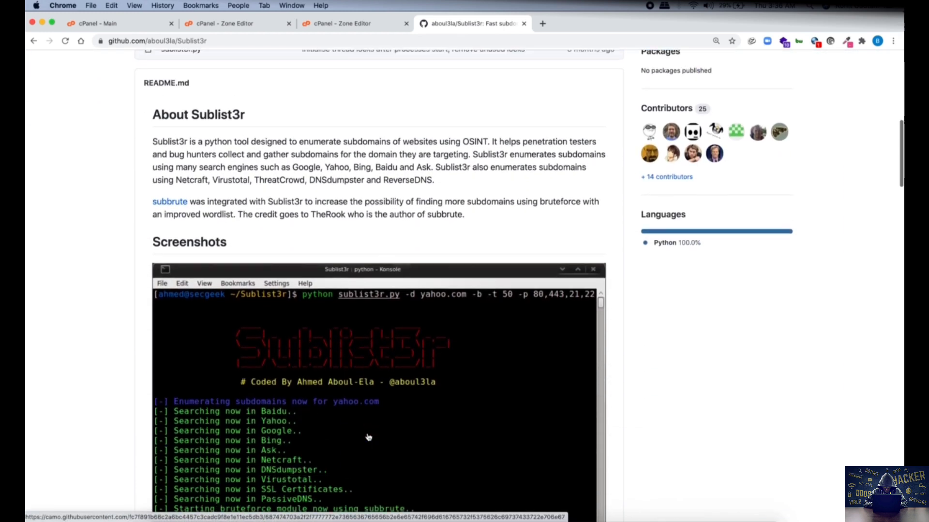
{"action": "scroll", "scroll_direction": "down", "scroll_amount": 3}
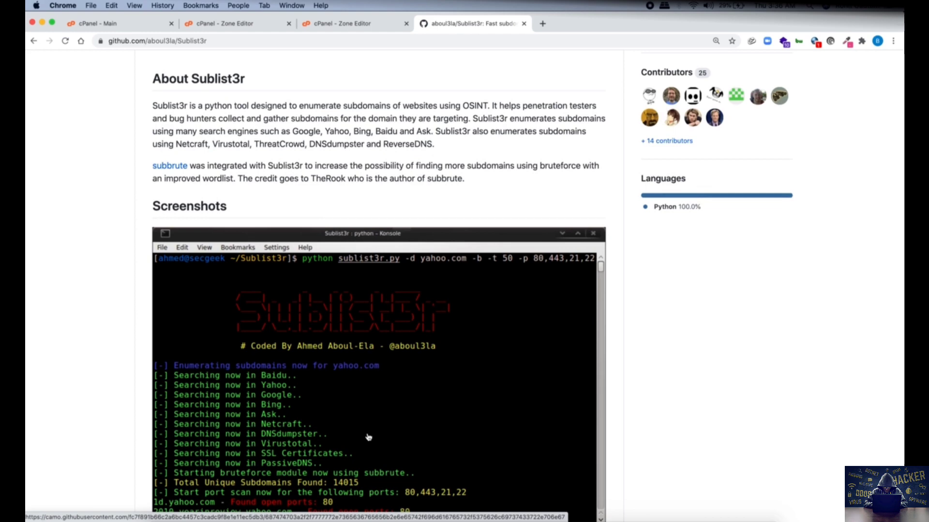
{"action": "scroll", "scroll_direction": "down", "scroll_amount": 3}
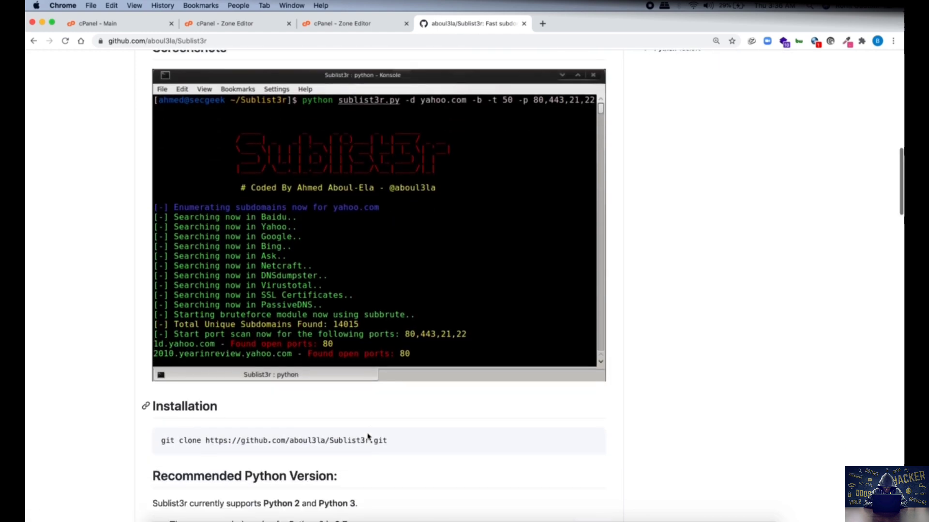
{"action": "scroll", "scroll_direction": "down", "scroll_amount": 3}
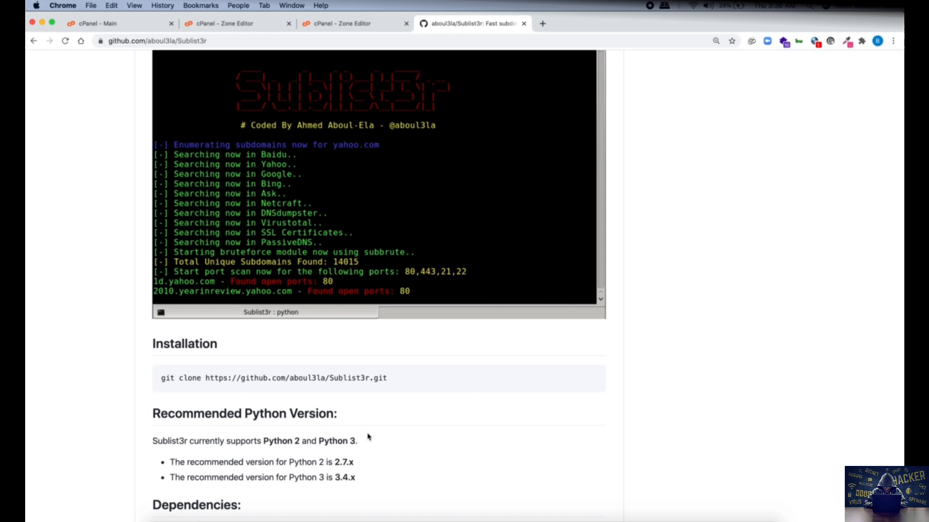
{"action": "scroll", "scroll_direction": "down", "scroll_amount": 3}
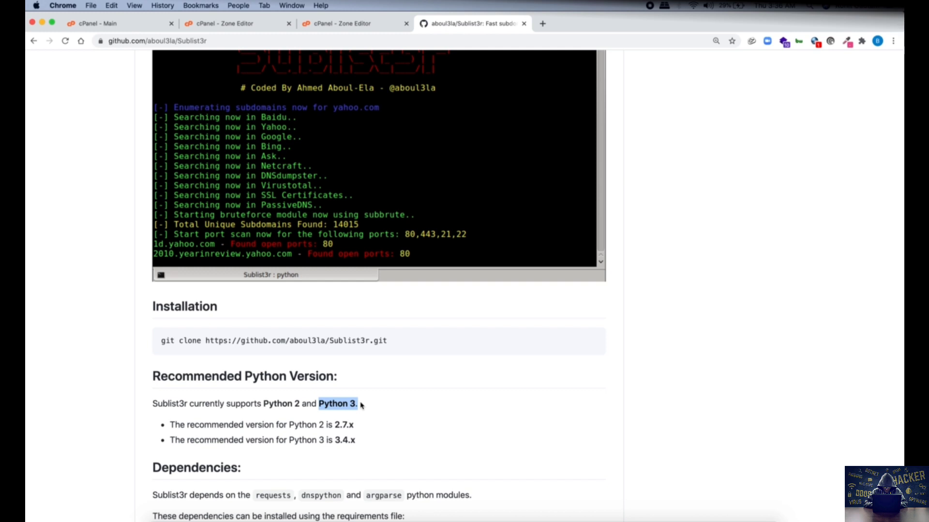
Scroll back up through the README toward the repository file list
{"action": "scroll", "scroll_direction": "up", "scroll_amount": 3}
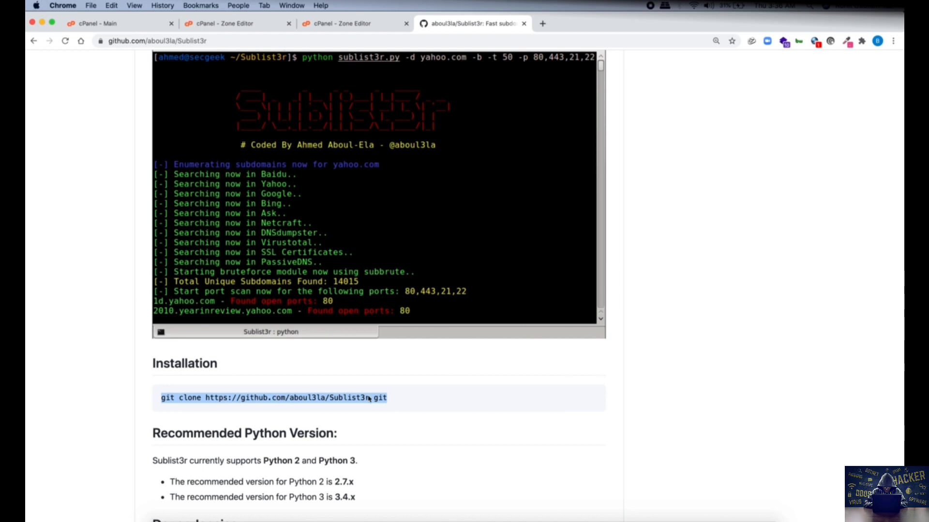
{"action": "mouse_move", "coordinate": [257, 415]}
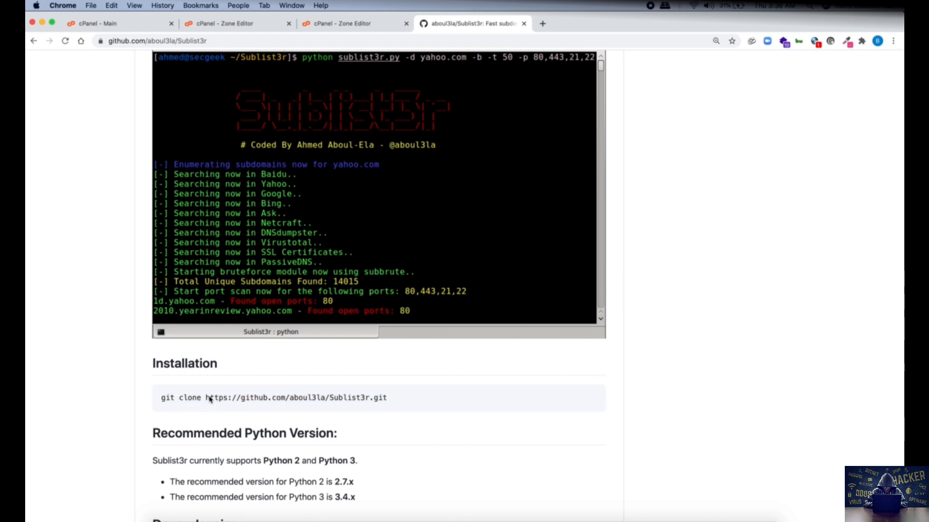
{"action": "scroll", "scroll_direction": "up", "scroll_amount": 3}
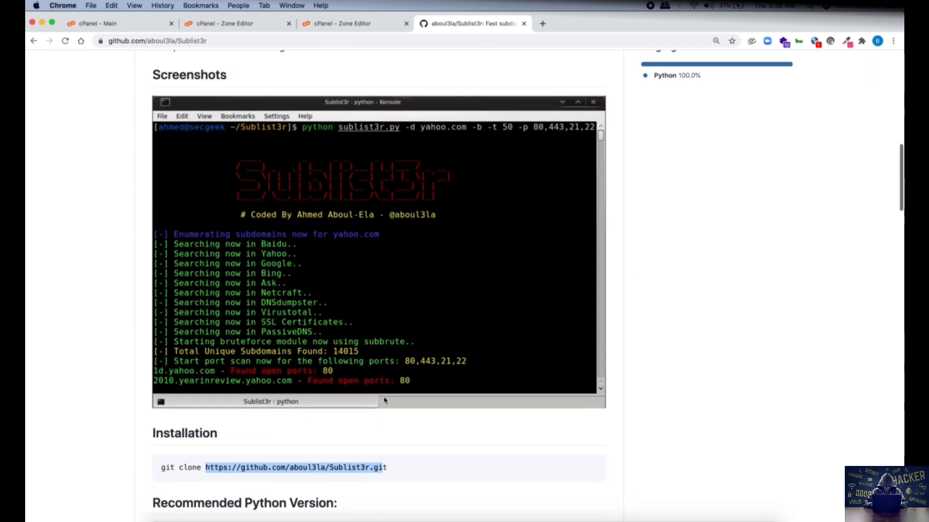
{"action": "scroll", "scroll_direction": "up", "scroll_amount": 3}
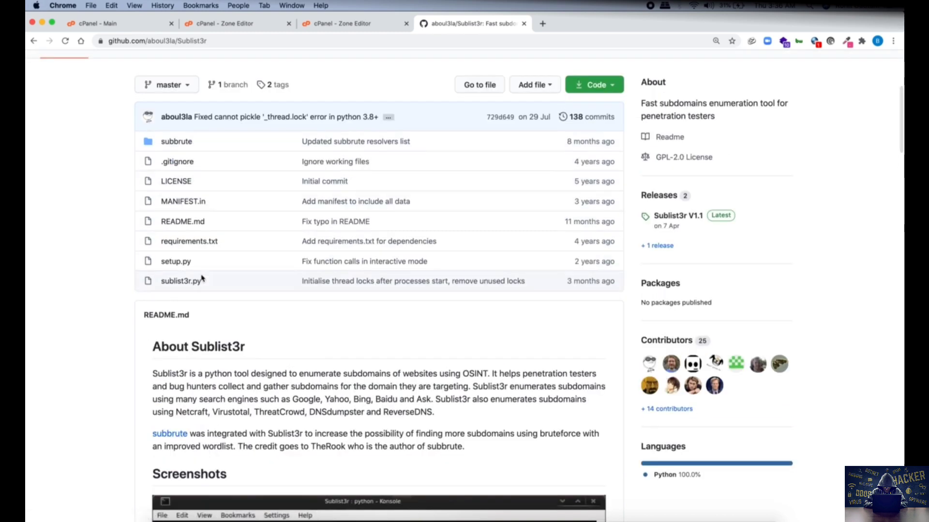
{"action": "scroll", "scroll_direction": "down", "scroll_amount": 3}
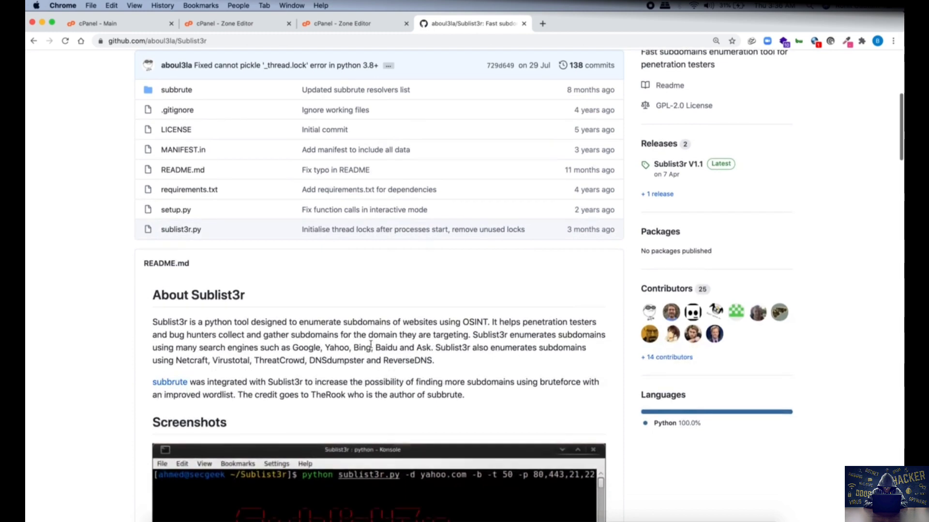
{"action": "scroll", "scroll_direction": "down", "scroll_amount": 3}
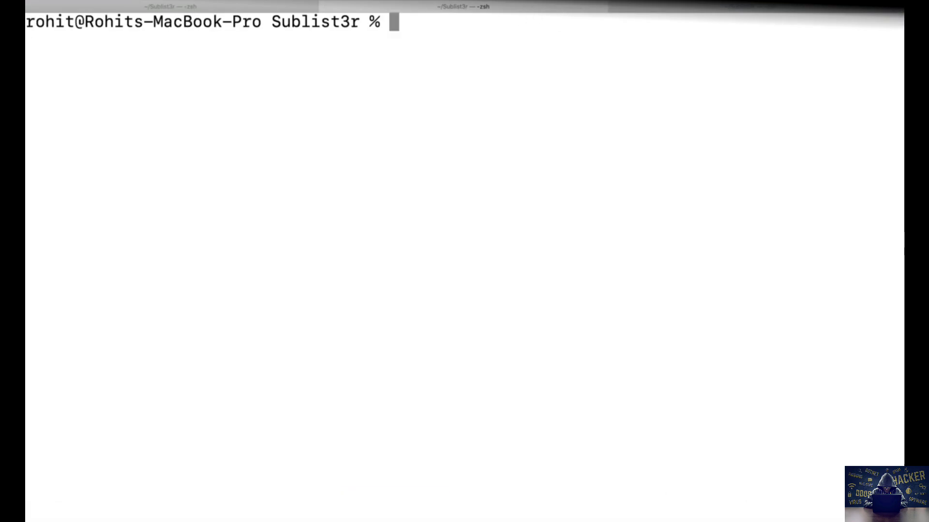
{"action": "type", "text": "git clone https://github.com/aboul3la/Sublist3r.git"}
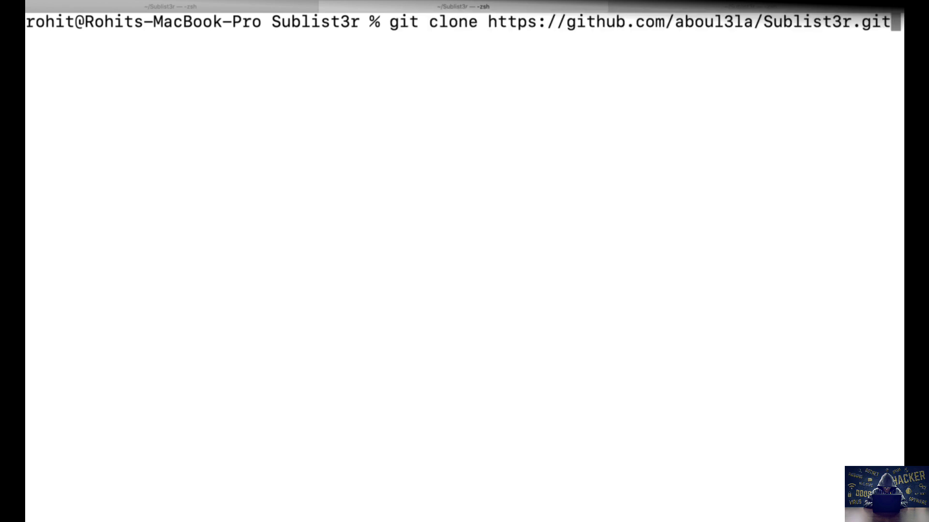
{"action": "key", "text": "Backspace"}
{"action": "type", "text": "ls"}
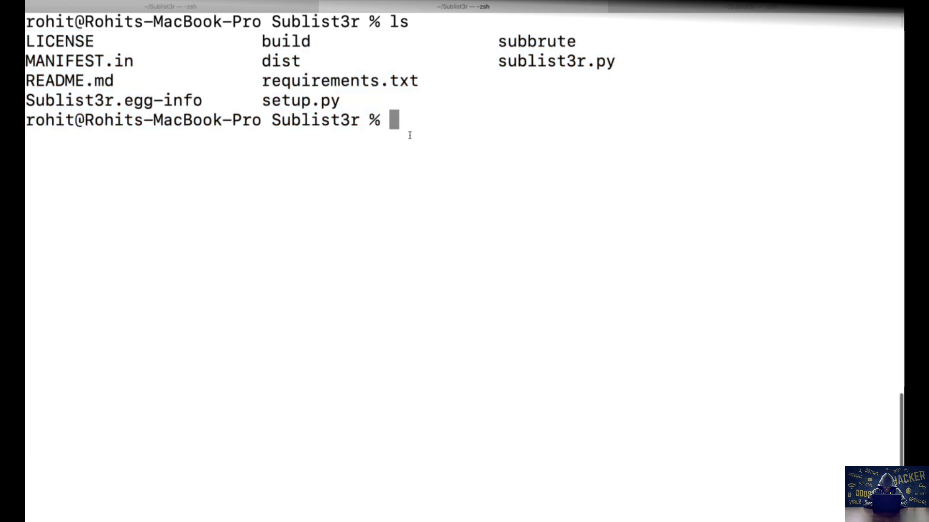
{"action": "mouse_move", "coordinate": [206, 70]}
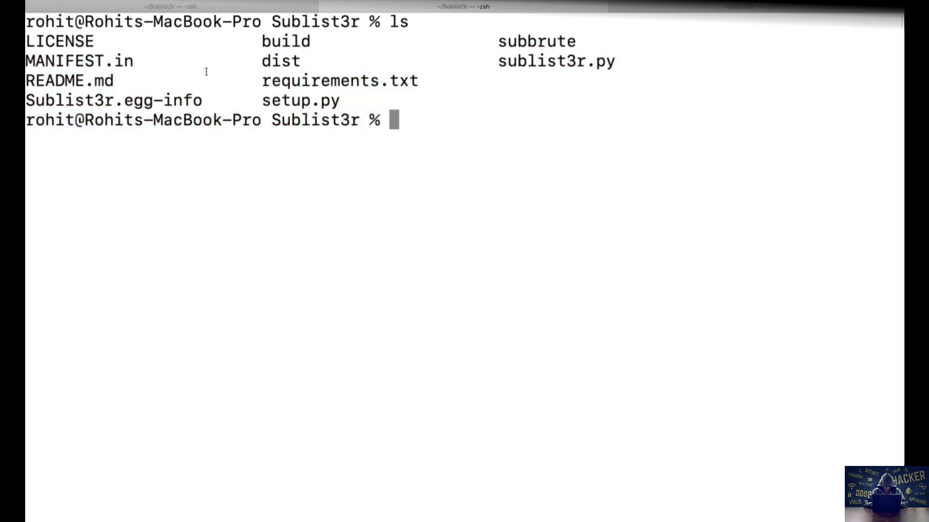
Run sudo pip install -r requirements.txt, confirming all requirements already satisfied, then list the folder
{"action": "double_click", "coordinate": [314, 81]}
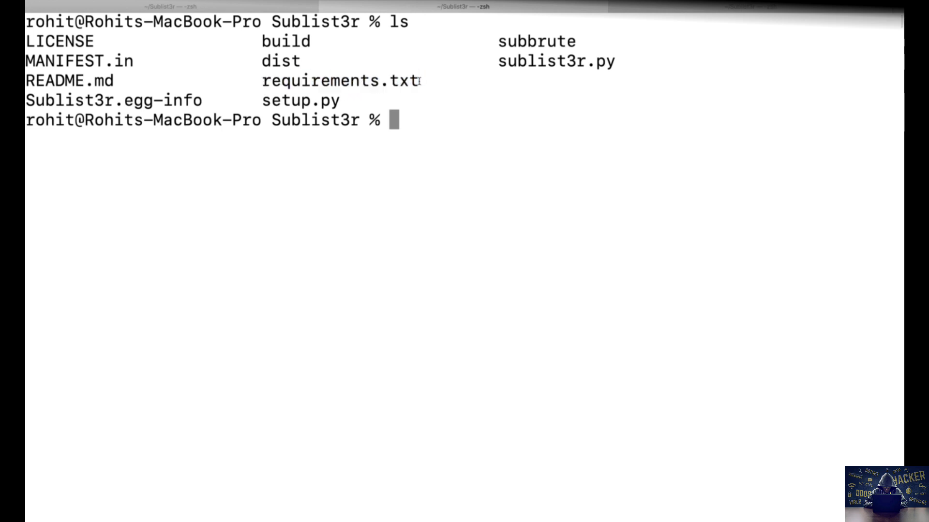
{"action": "type", "text": "pip"}
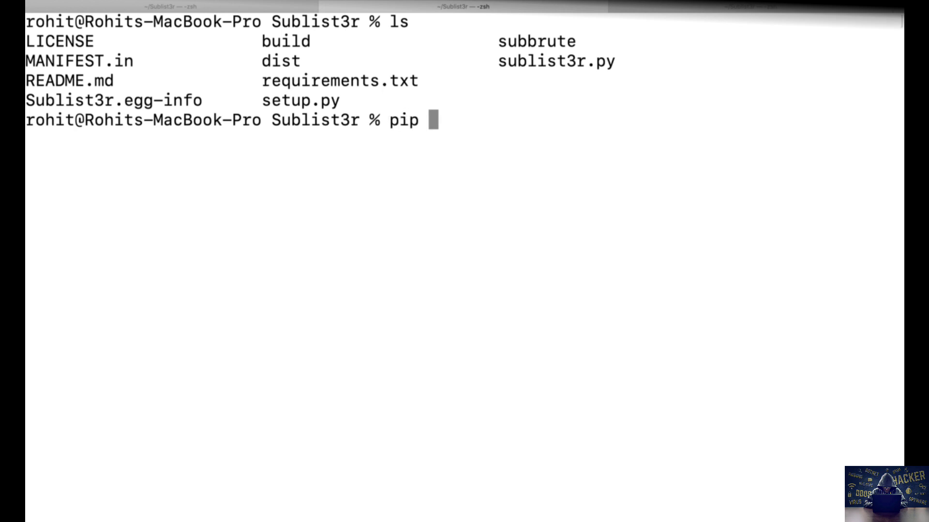
{"action": "type", "text": "install"}
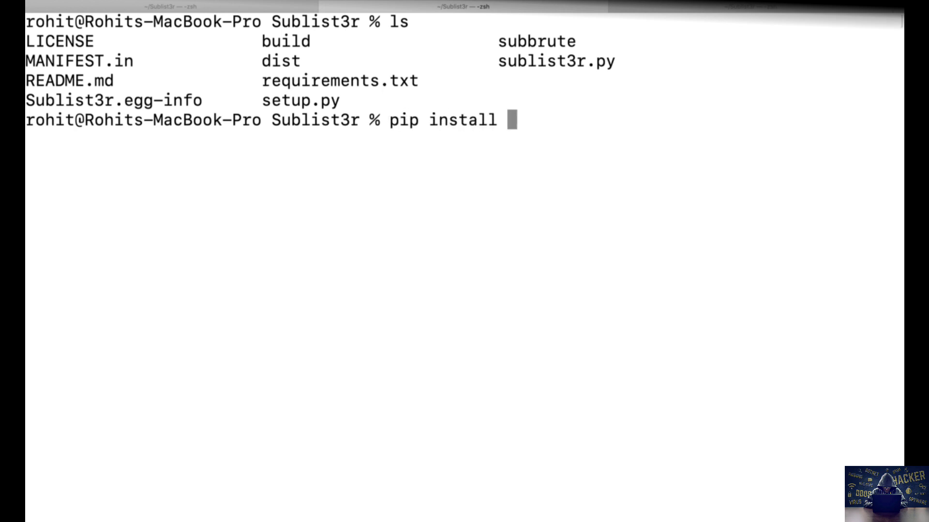
{"action": "type", "text": "-r r"}
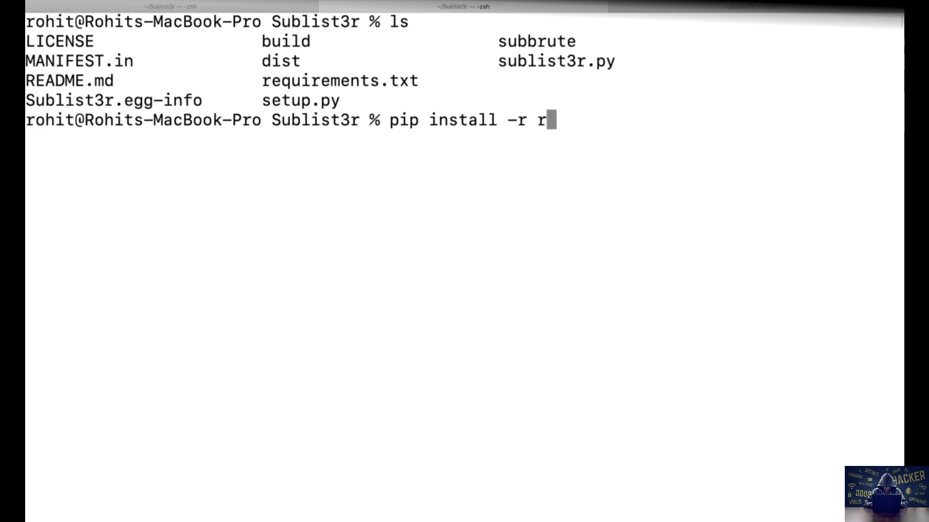
{"action": "type", "text": "equirements.txt"}
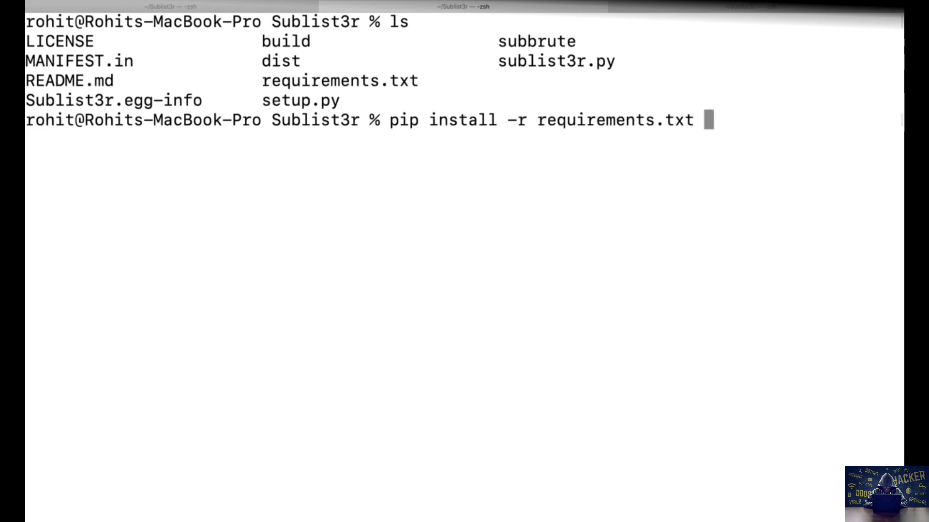
{"action": "key", "text": "Home"}
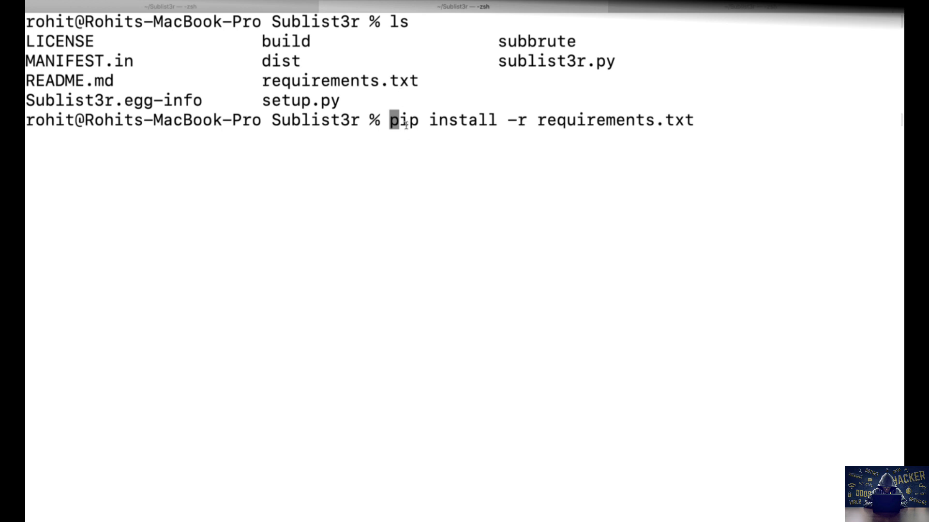
{"action": "type", "text": "sudo"}
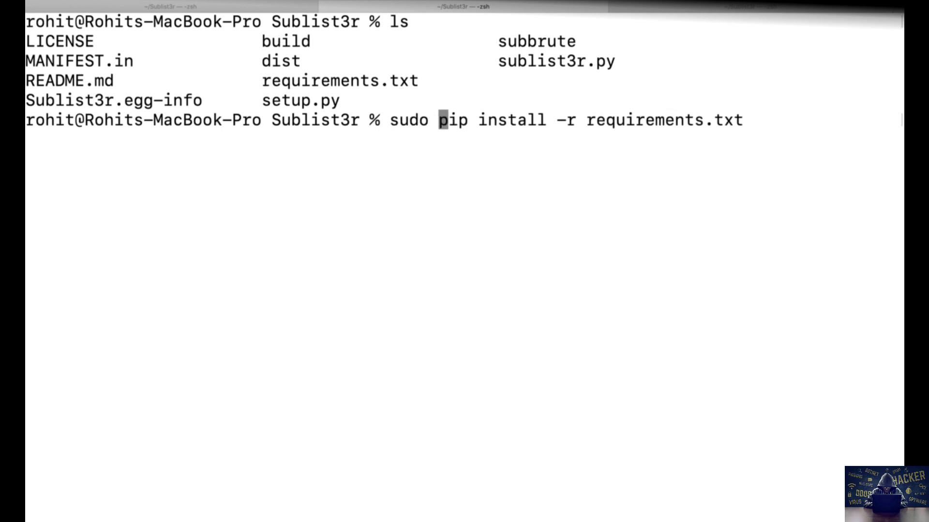
{"action": "mouse_move", "coordinate": [451, 103]}
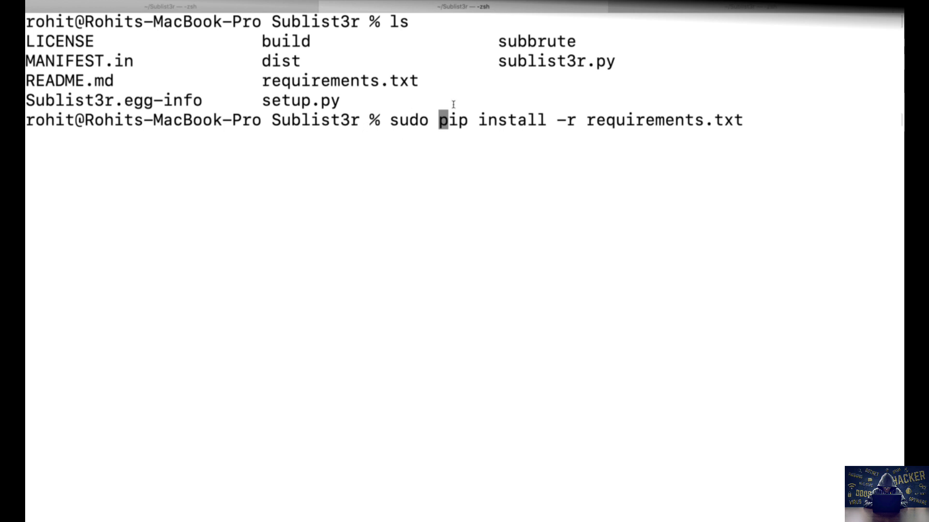
{"action": "key", "text": "Return"}
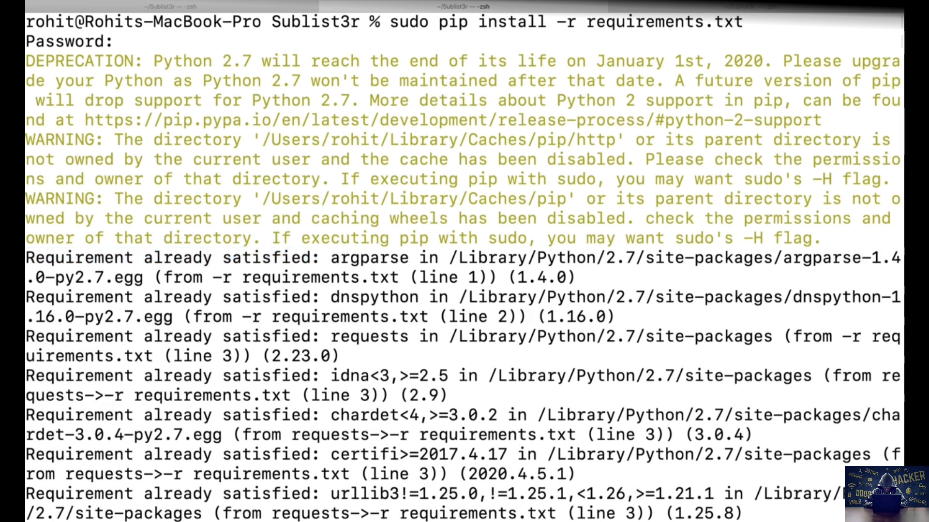
{"action": "type", "text": "ls"}
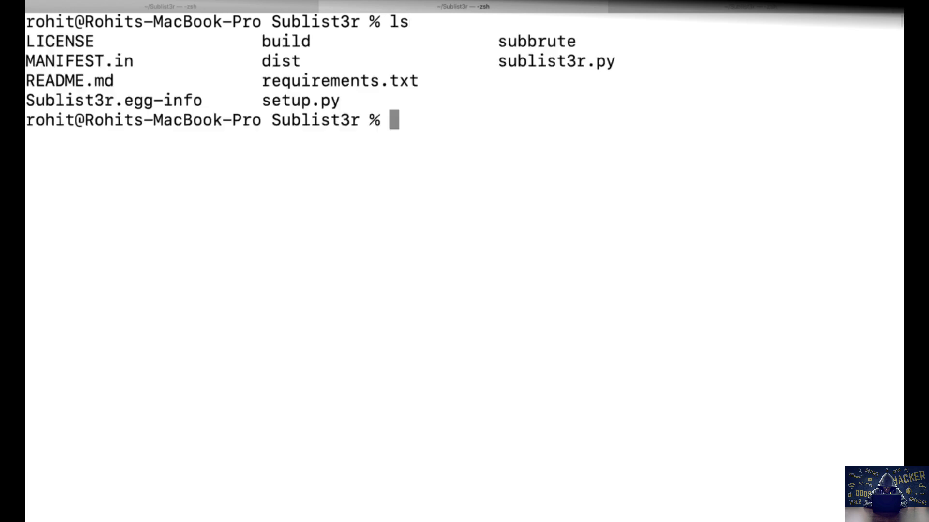
{"action": "mouse_move", "coordinate": [296, 75]}
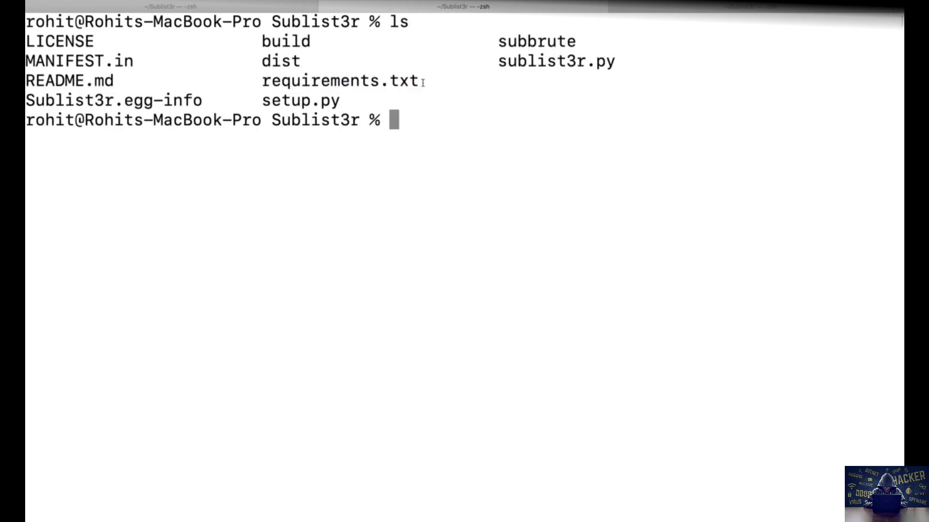
Run python sublist3r.py to show the Sublist3r banner and the missing -d/--domain error
{"action": "double_click", "coordinate": [545, 60]}
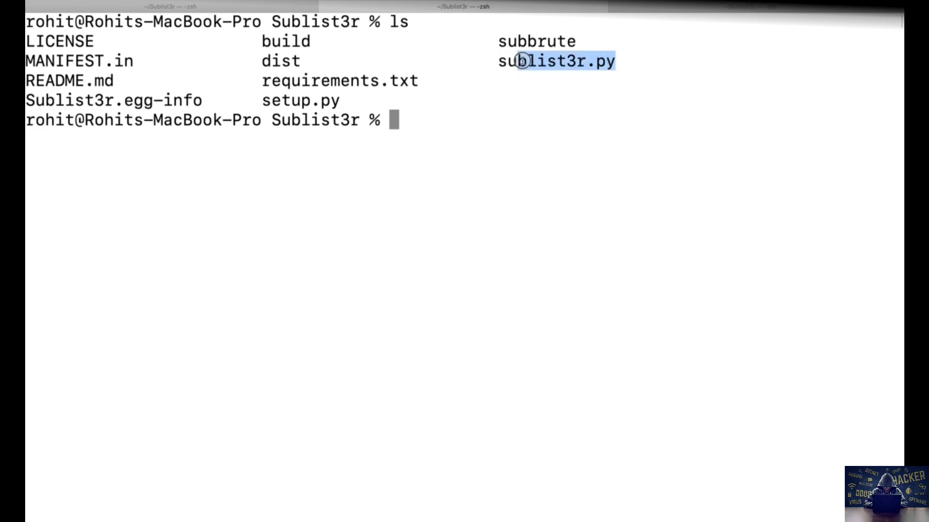
{"action": "type", "text": "python"}
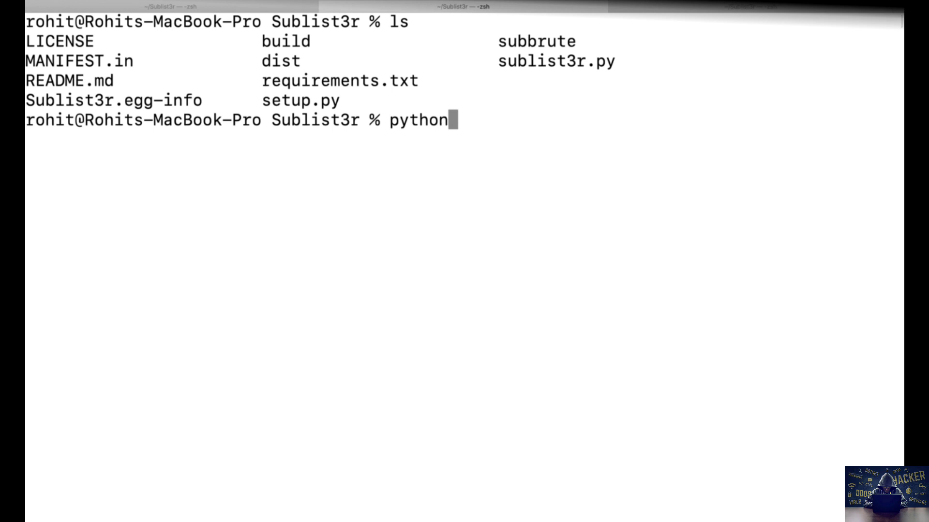
{"action": "type", "text": "sublist3r.py"}
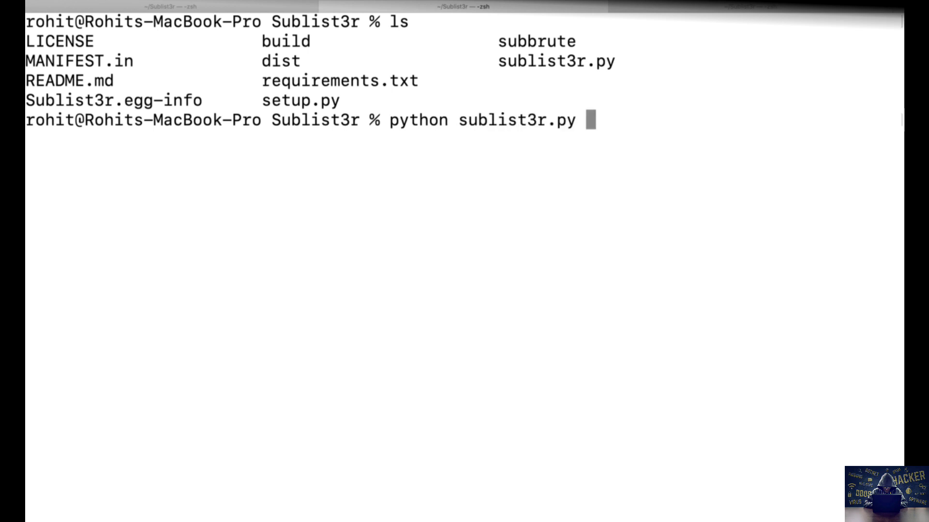
{"action": "key", "text": "Return"}
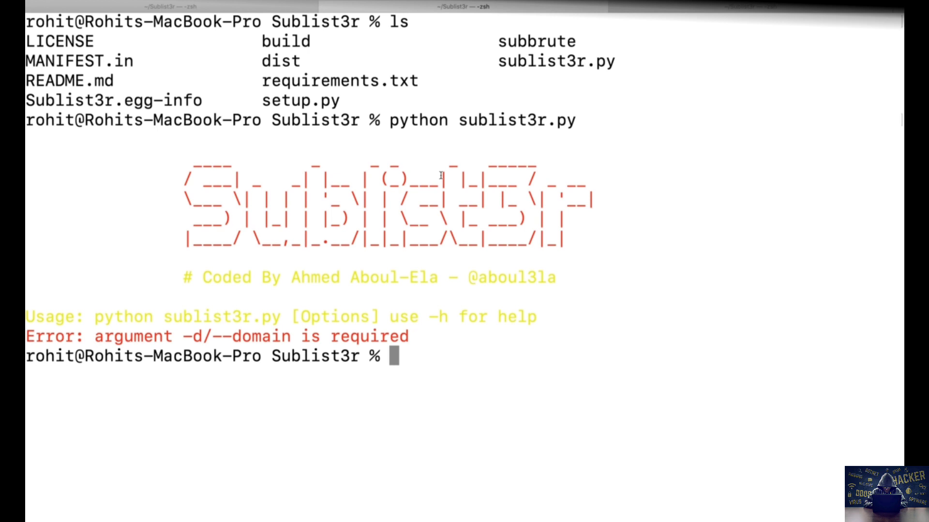
{"action": "mouse_move", "coordinate": [236, 169]}
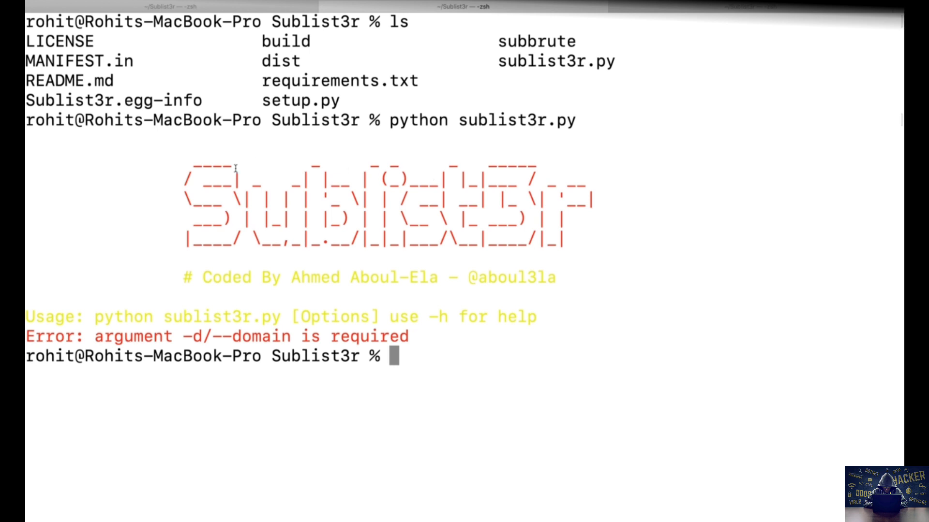
{"action": "mouse_move", "coordinate": [545, 324]}
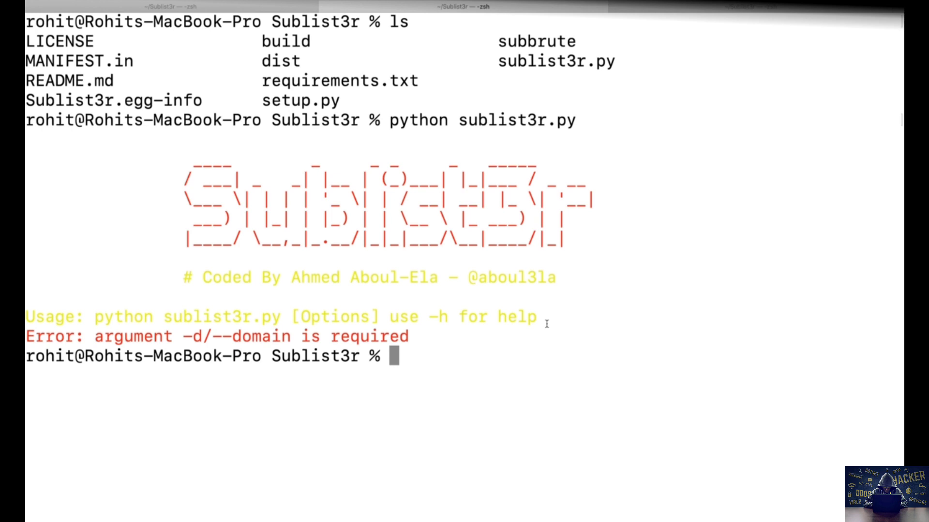
{"action": "mouse_move", "coordinate": [453, 355]}
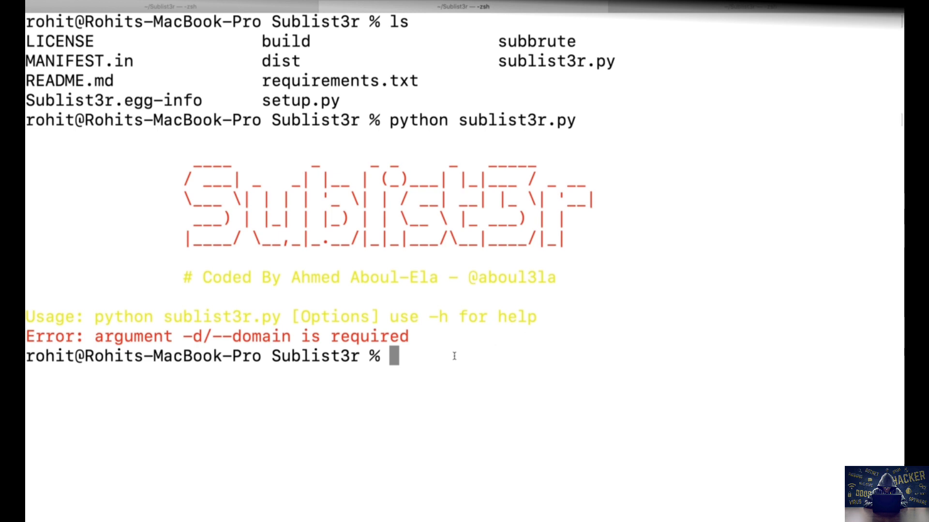